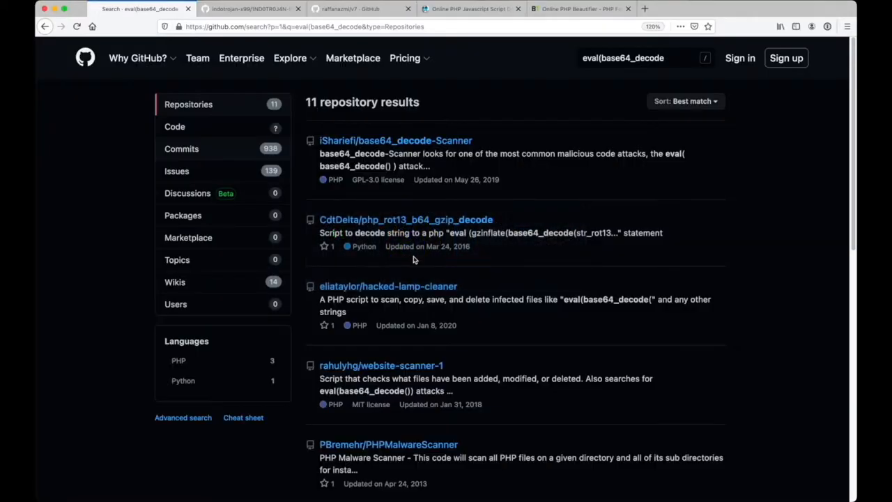
mouse_move(282, 193)
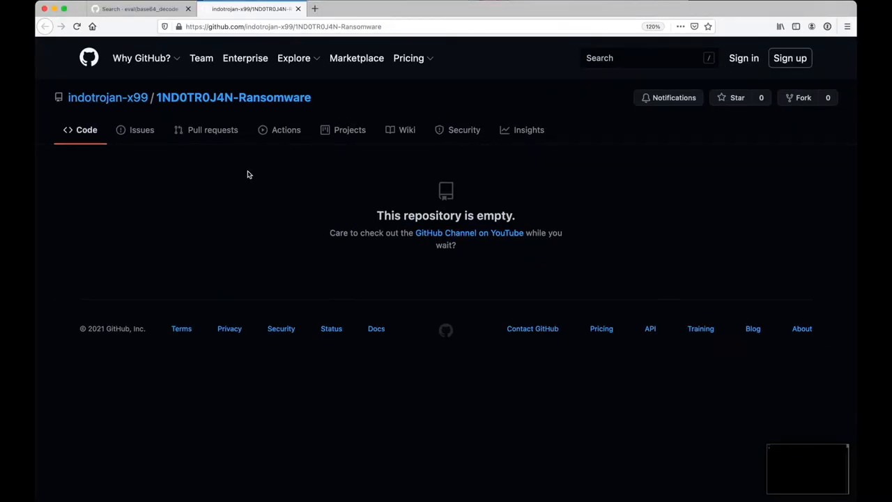
mouse_move(627, 218)
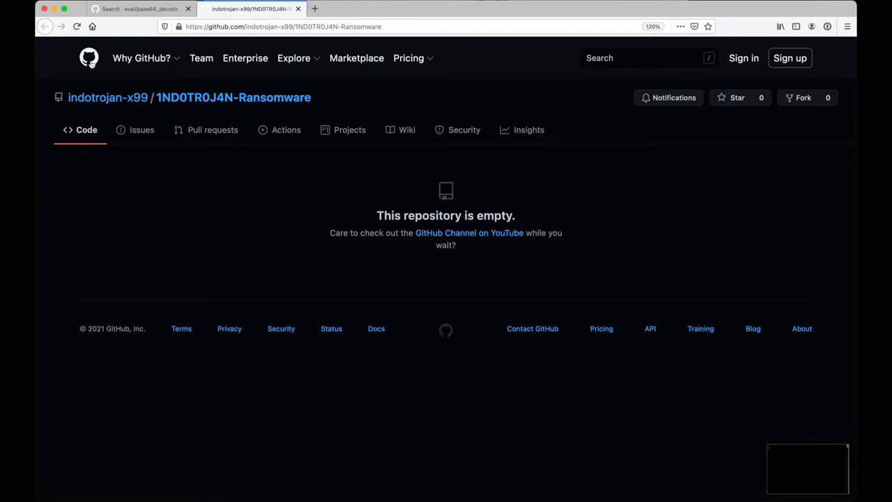
Run get_gitdesc.php on indotrojan-x99 1ND0TR0J4N-Ransomware and scroll through the printed PHP code
left_click(140, 8)
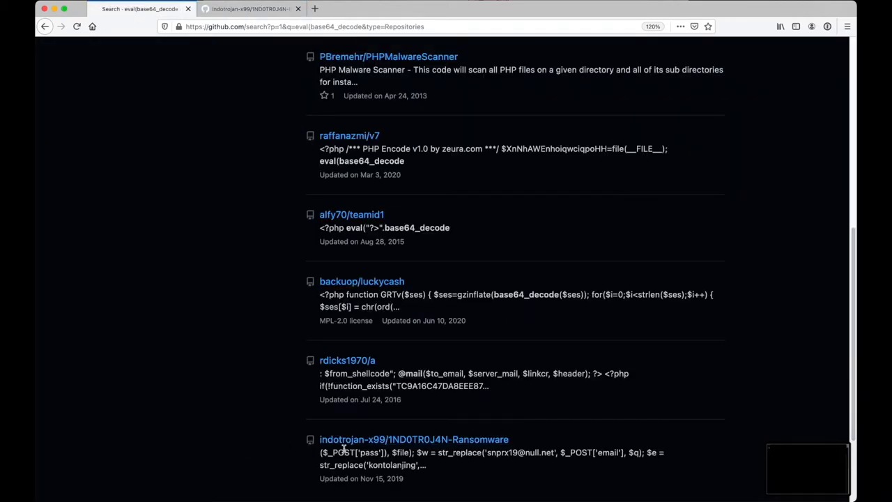
mouse_move(296, 449)
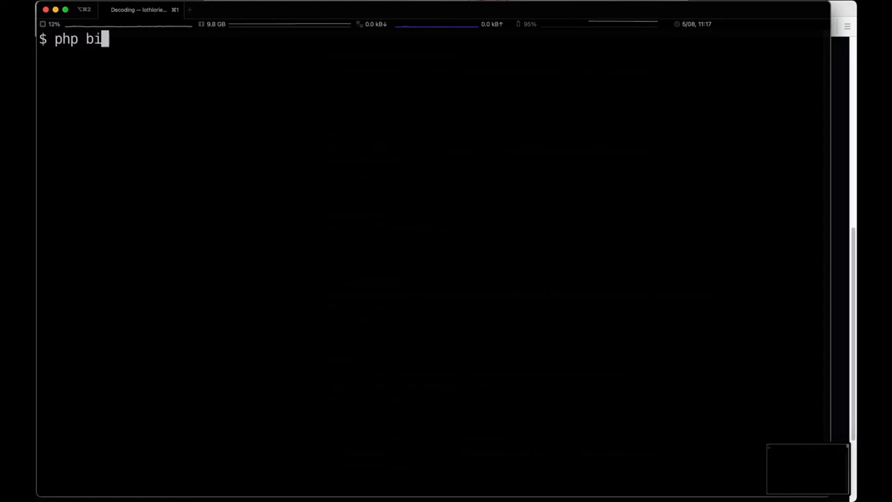
type("n/get_git")
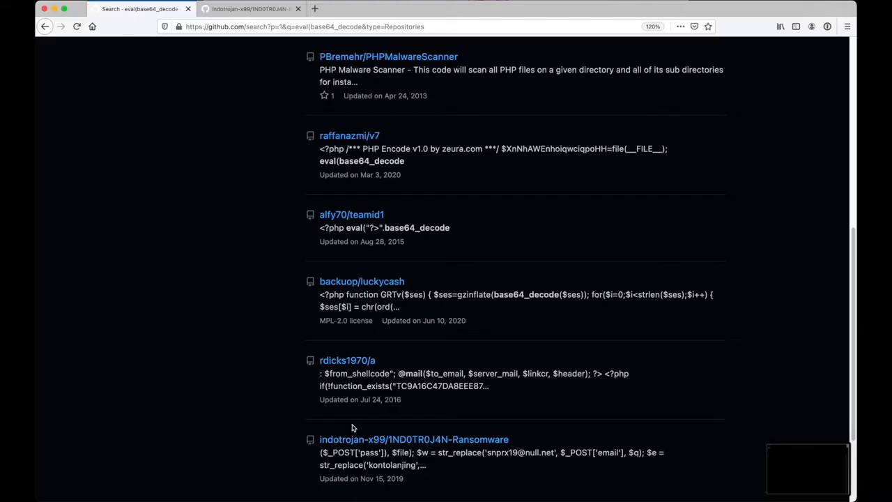
mouse_move(341, 444)
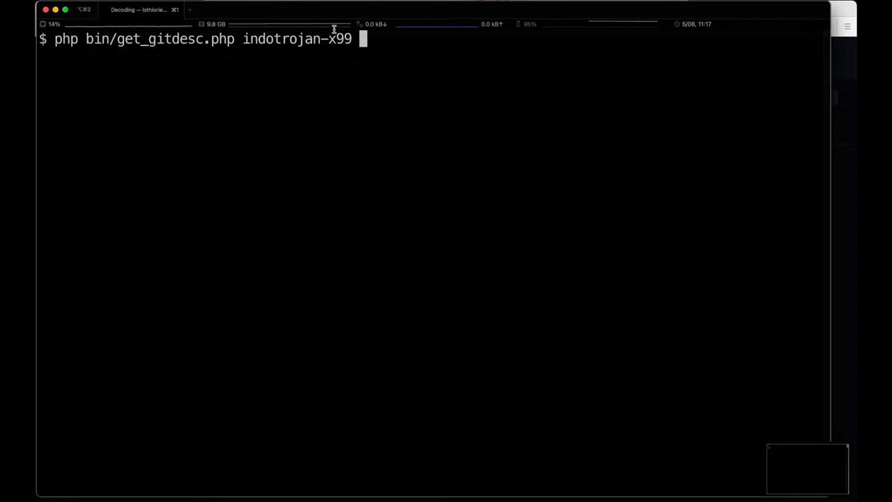
type("1ND0TR0J4N-Ransomware")
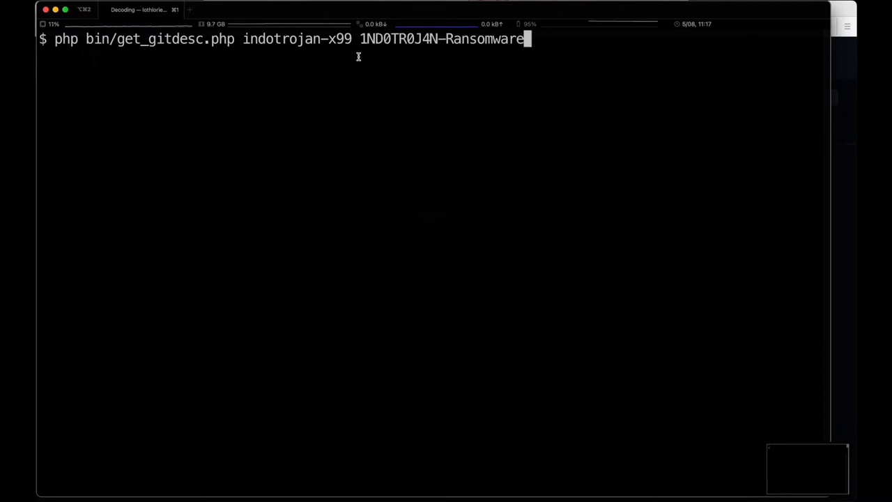
key("Return")
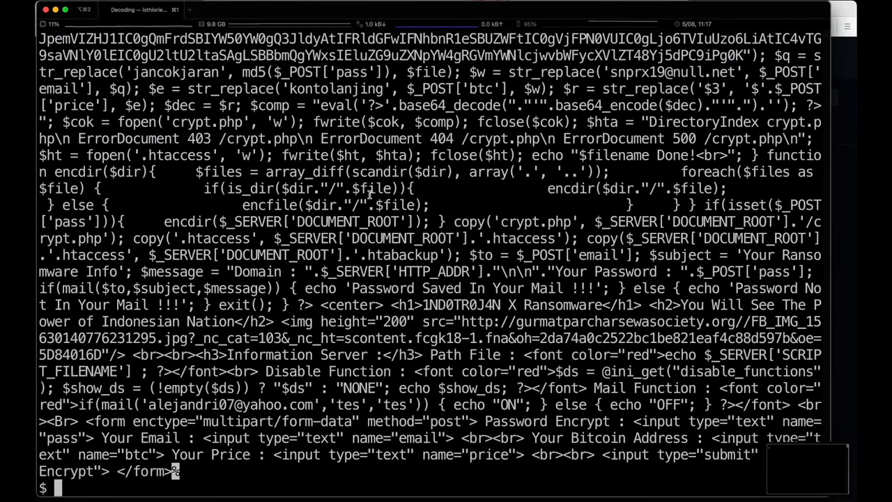
scroll("up", 3)
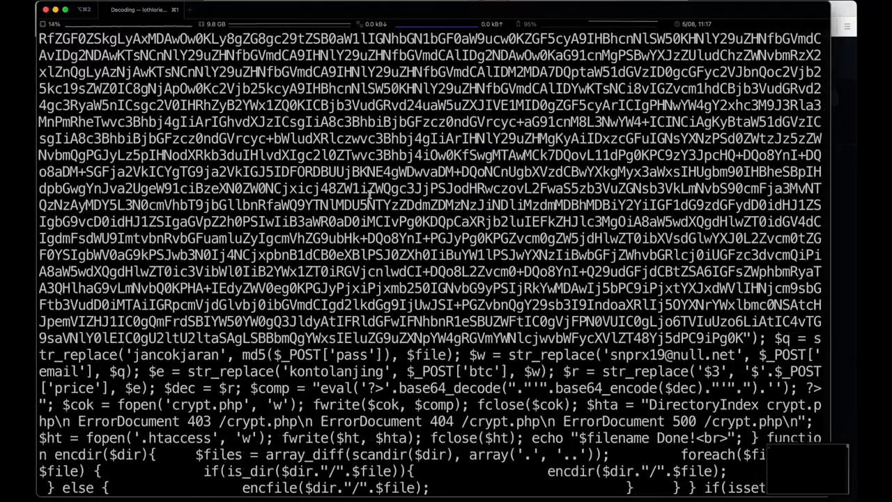
scroll("down", 3)
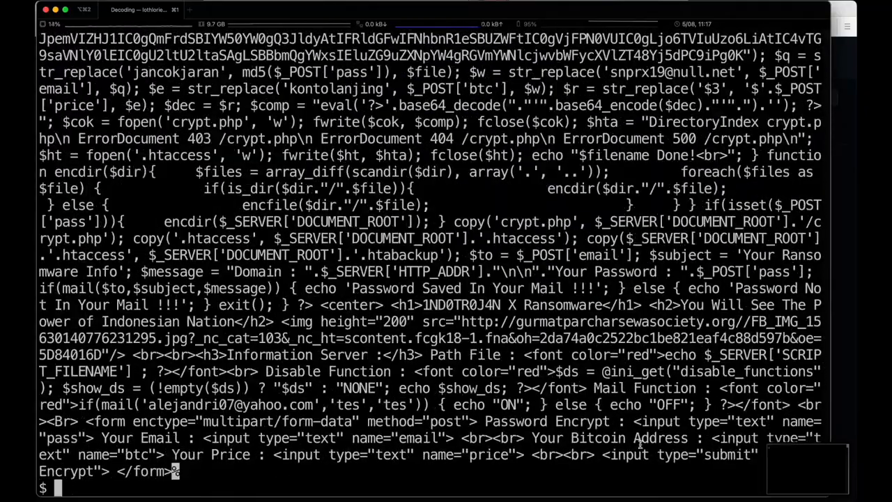
scroll("down", 3)
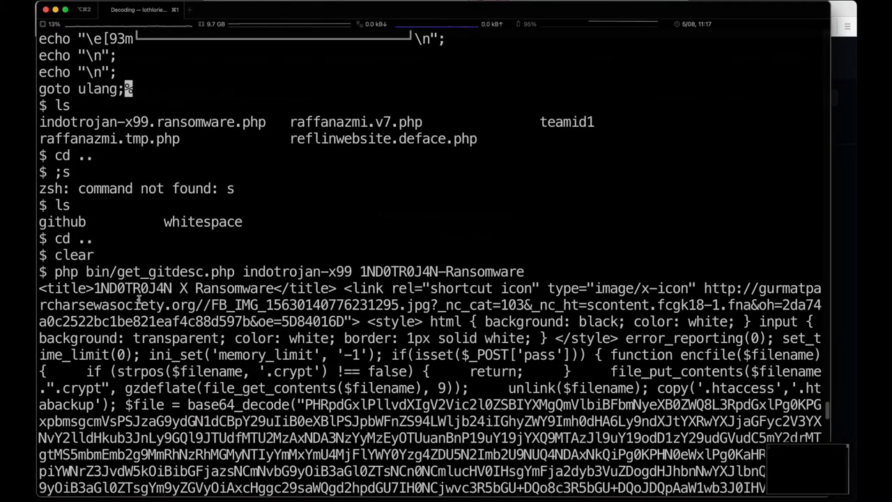
mouse_move(255, 343)
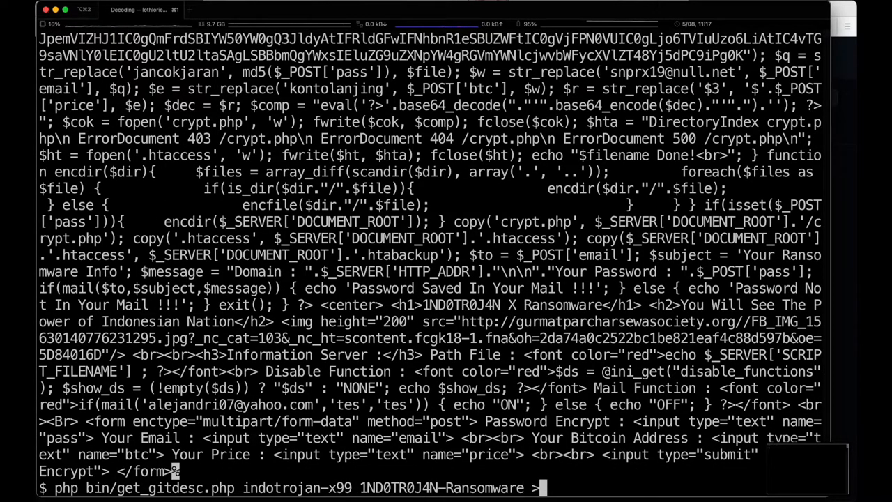
Save the script output to analysis/github/indotrojan-x99.ransomware.php
type("analysis/")
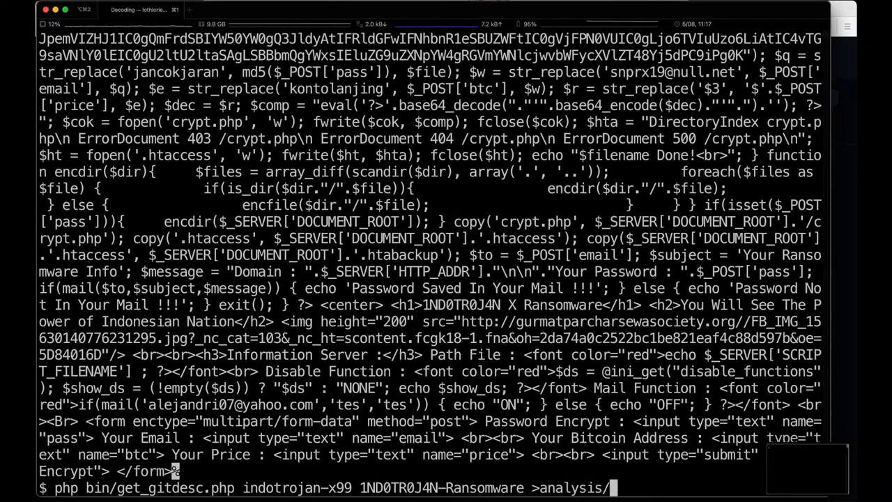
type("ind")
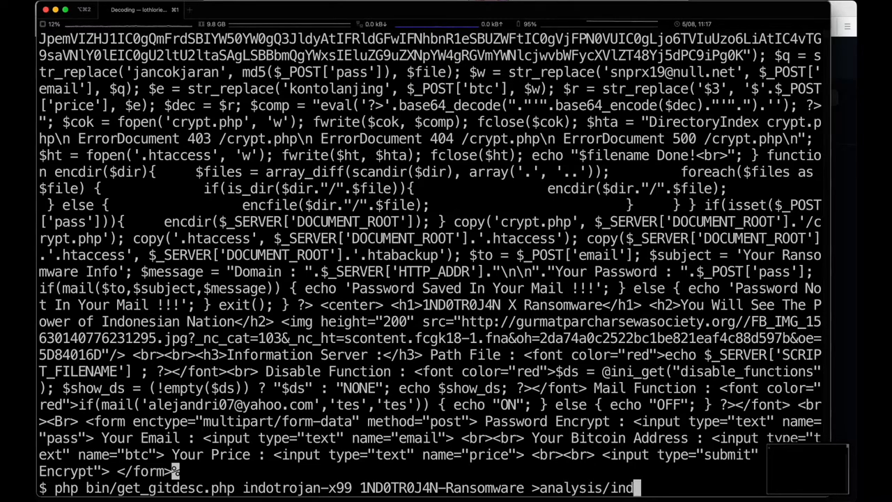
key("BackSpace")
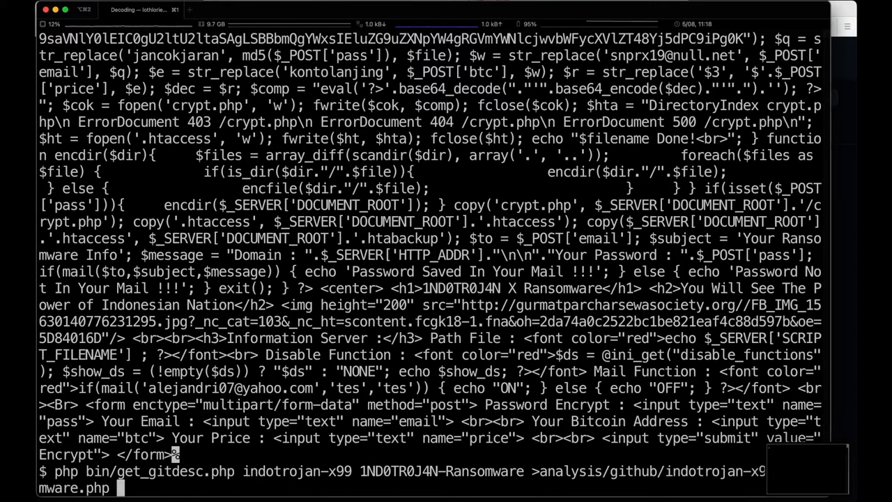
key("Return")
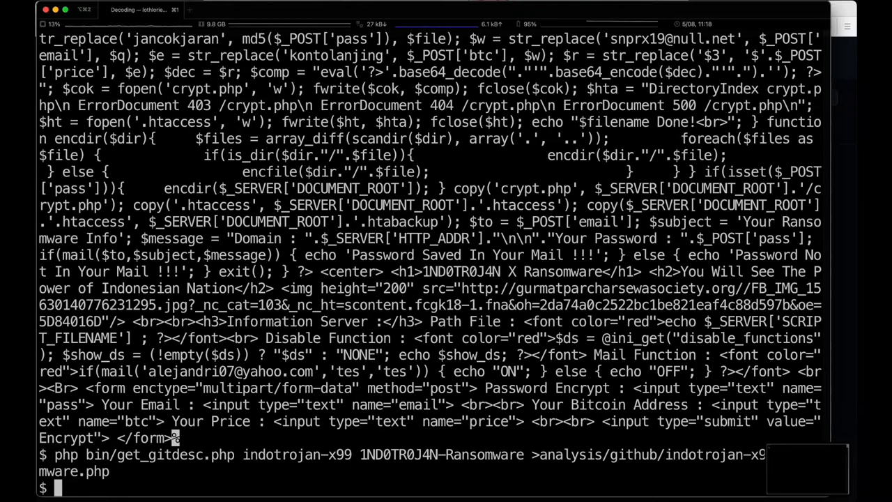
In analysis/github, copy the ransomware file to indotrojan-x99.tmp.php
type("cd analysis/github")
type("ls")
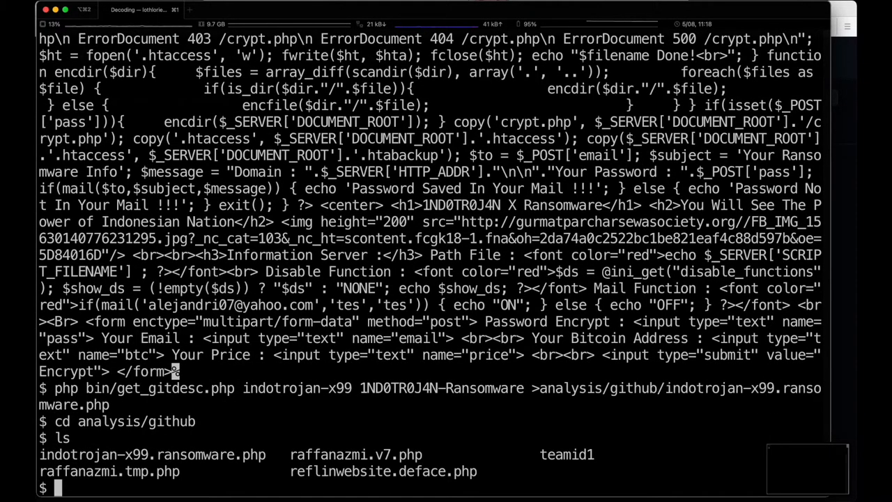
type("cp indotrojan-x99.ransomware.php")
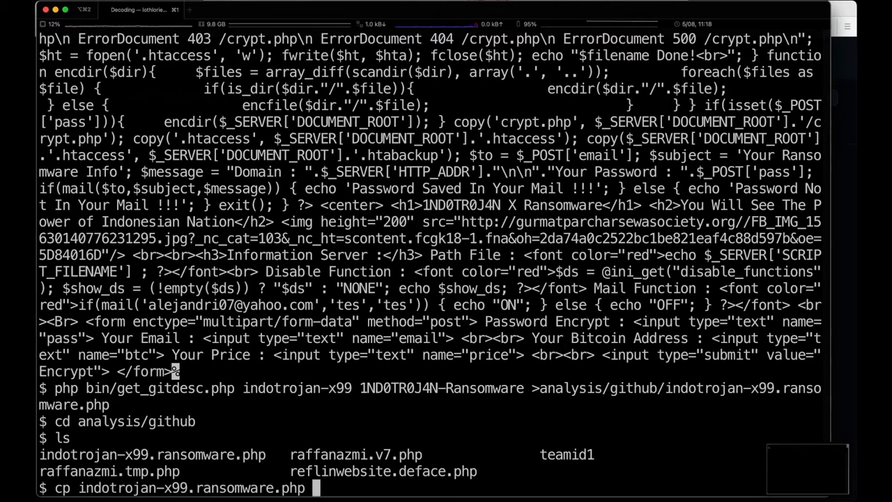
type("indotrojan-x99.ransomware.p")
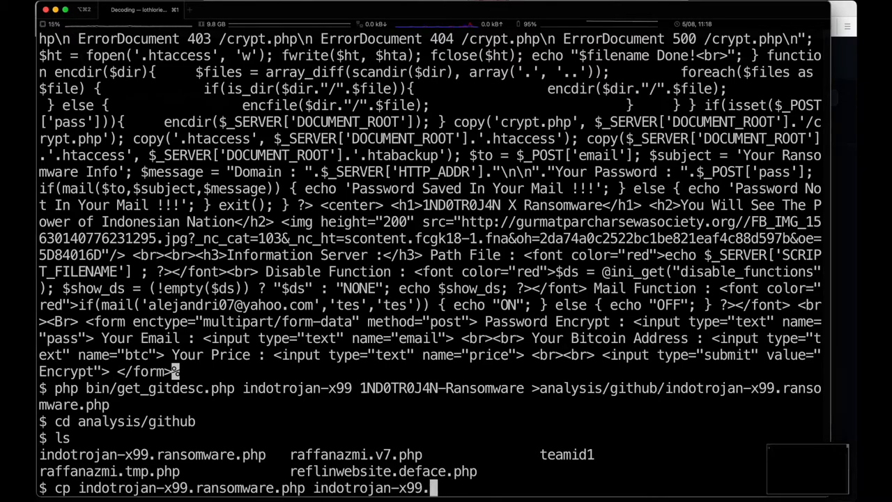
key("Return")
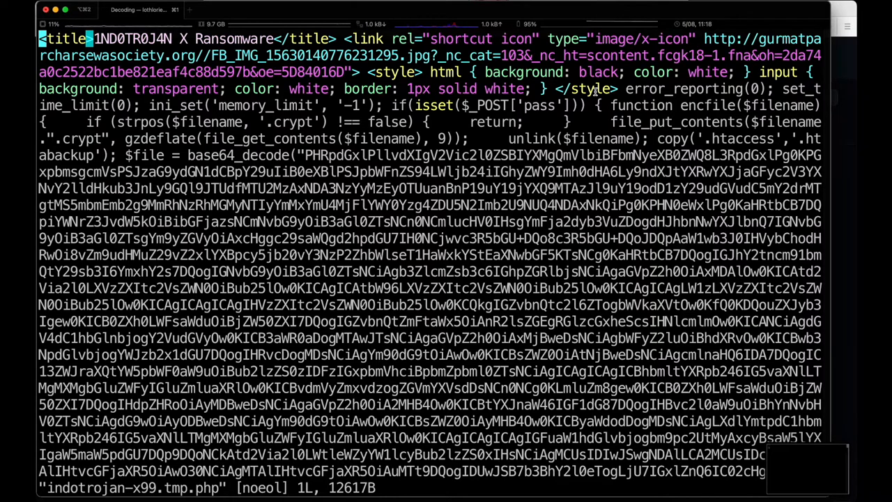
Search for the first if statement and scroll through the encryption routine and base64 payload
key("i")
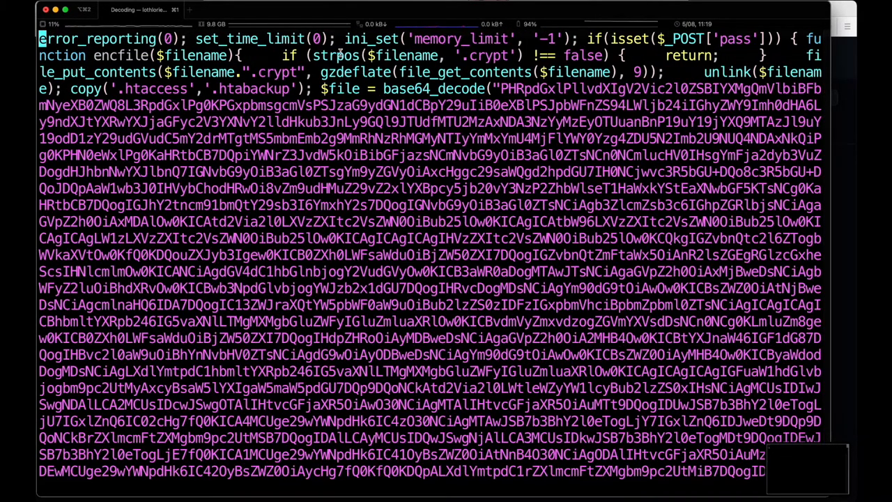
type("/if")
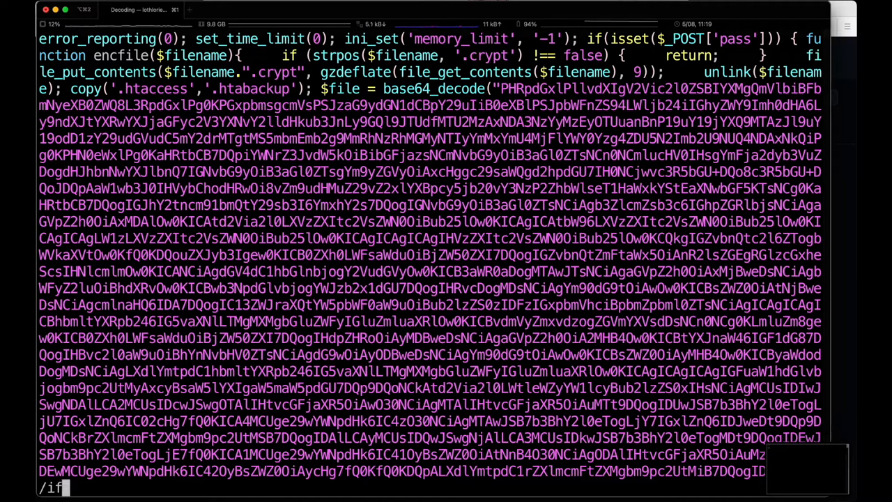
key("i")
type("?>")
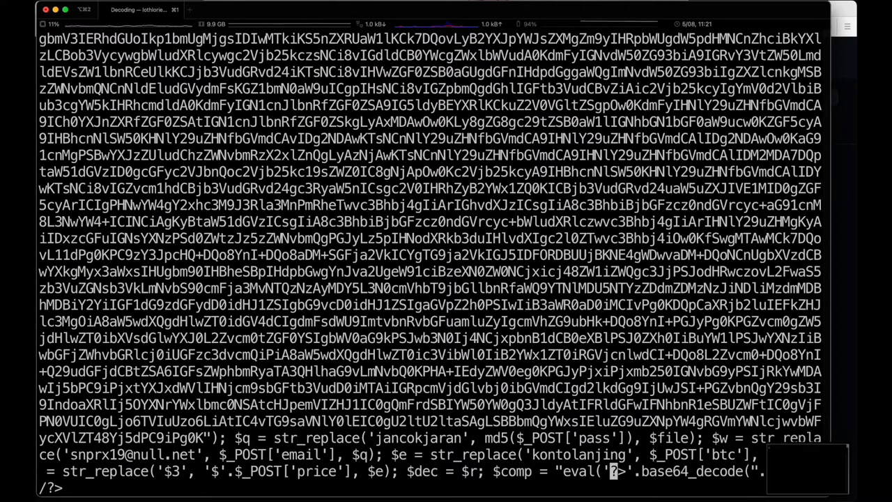
scroll("down", 3)
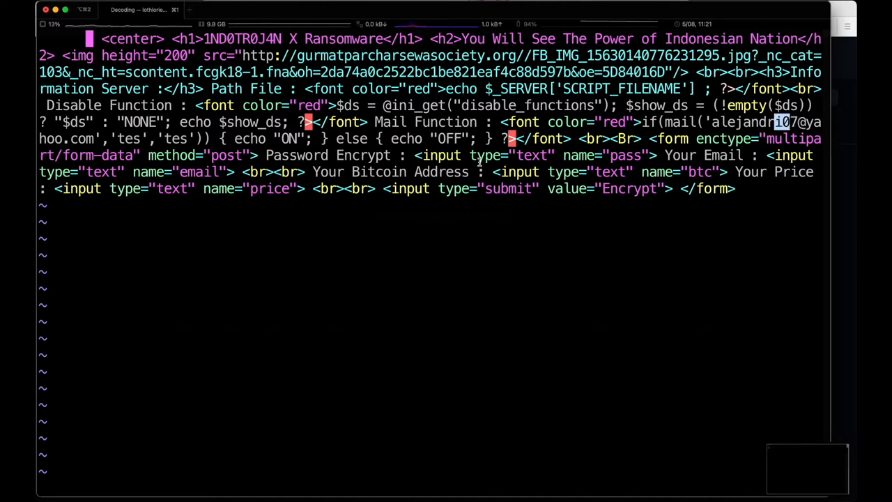
mouse_move(657, 213)
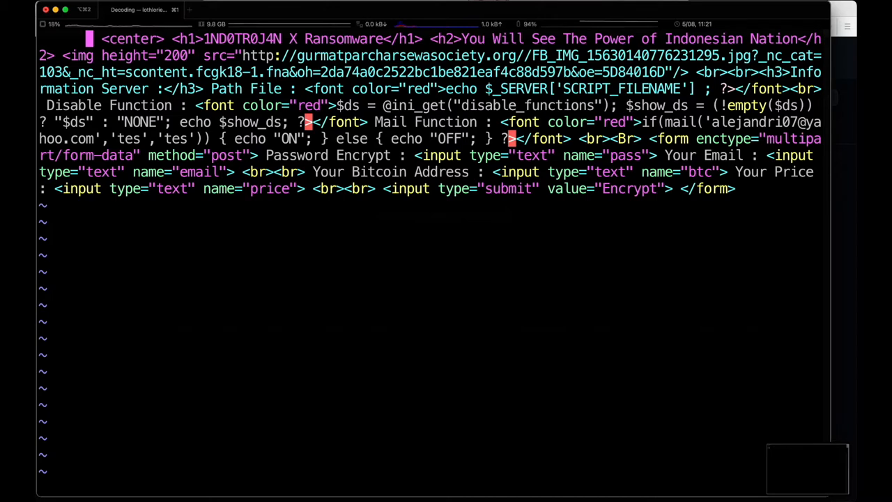
scroll("down", 3)
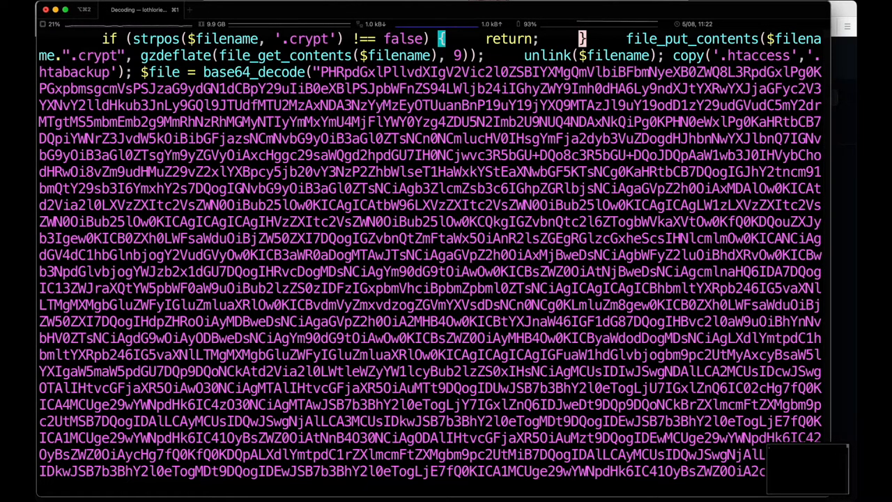
Jump to the file top, then to the unlink call, and search for $file
key("i")
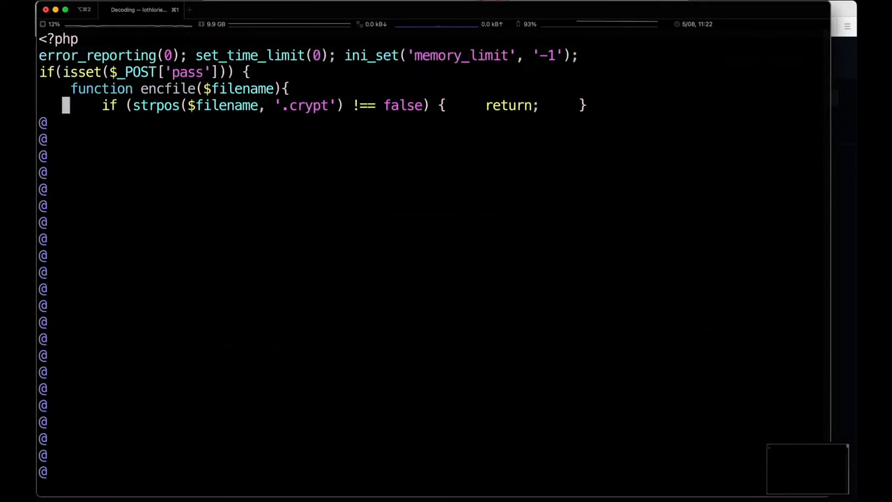
scroll("down", 3)
type("/unlink")
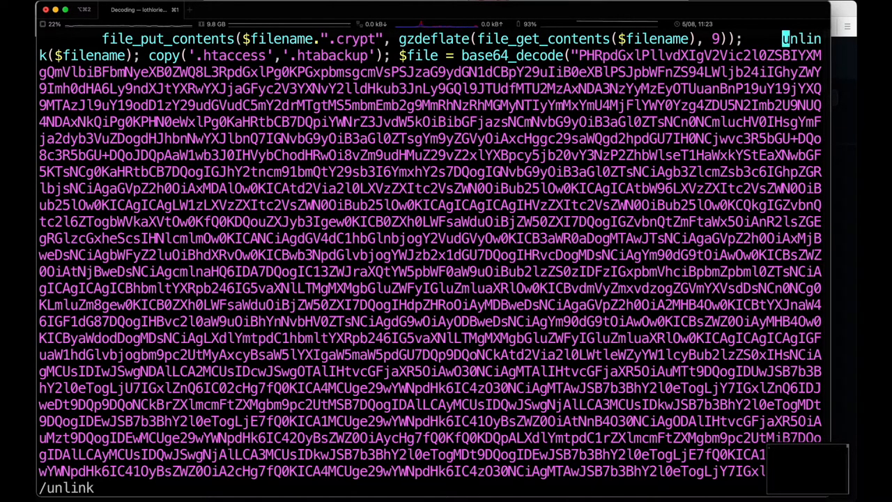
key("i")
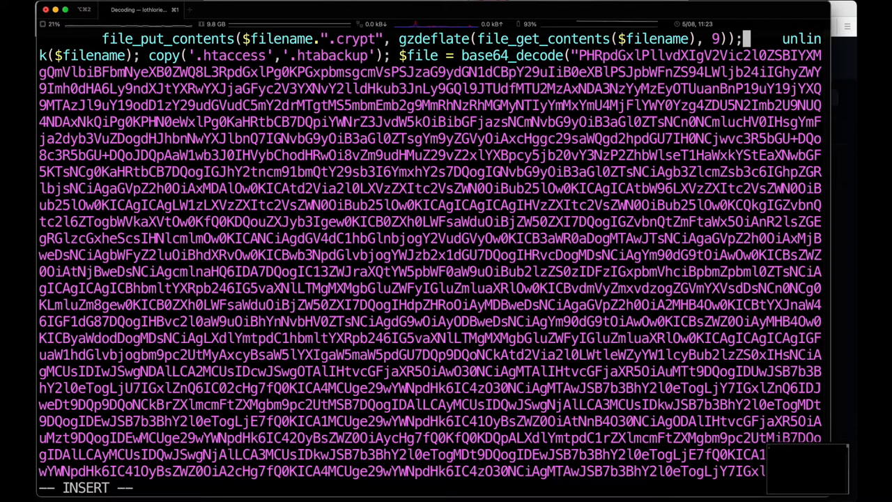
scroll("down", 3)
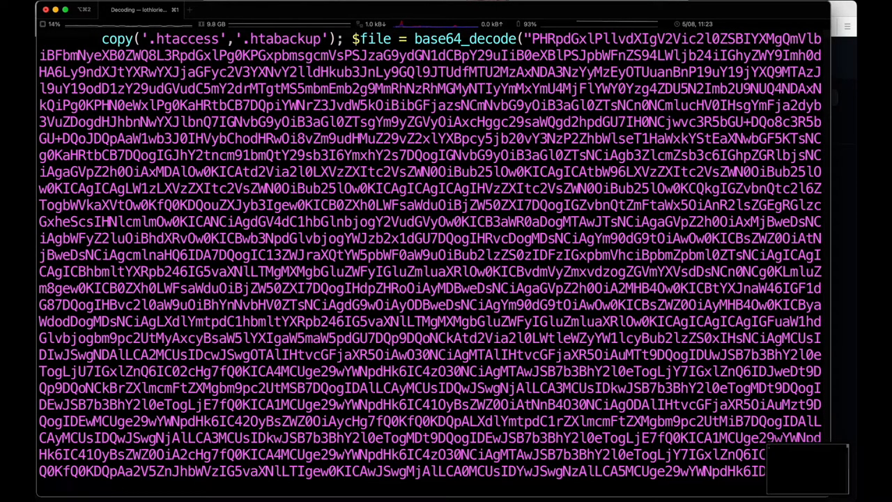
type("/$file")
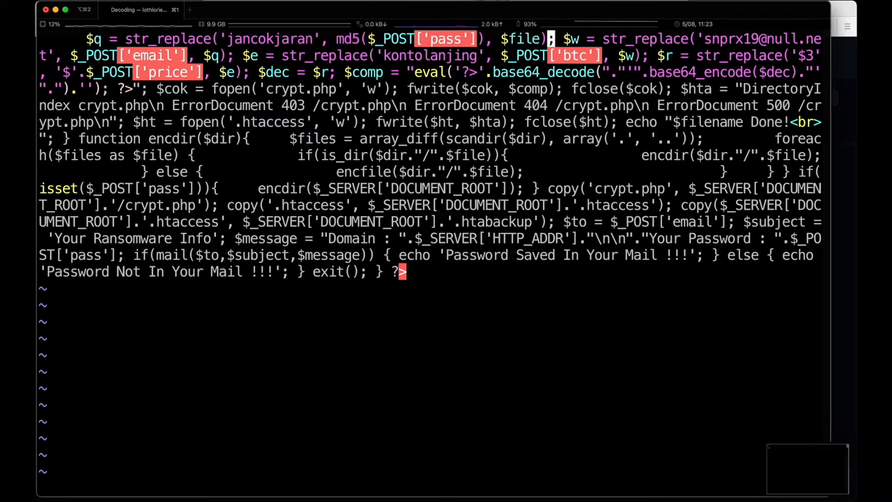
Break the substitutions, crypt.php opening and .htaccess writing statements onto separate lines
key("i")
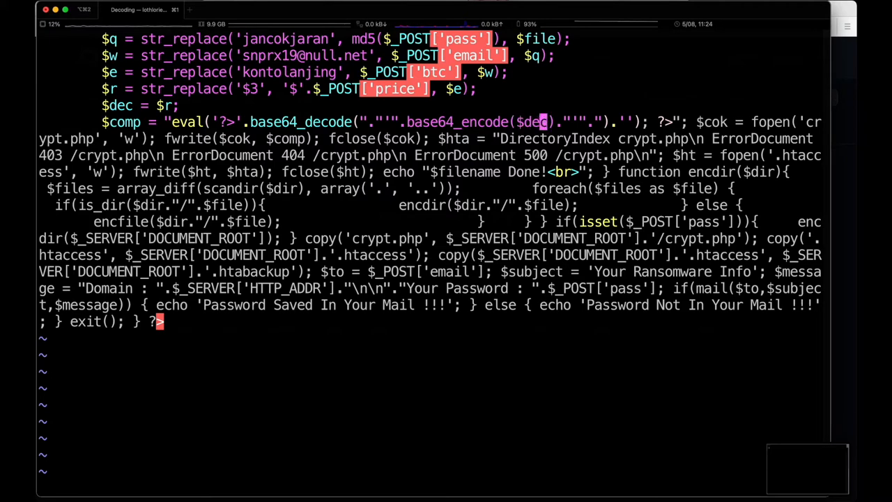
key("i")
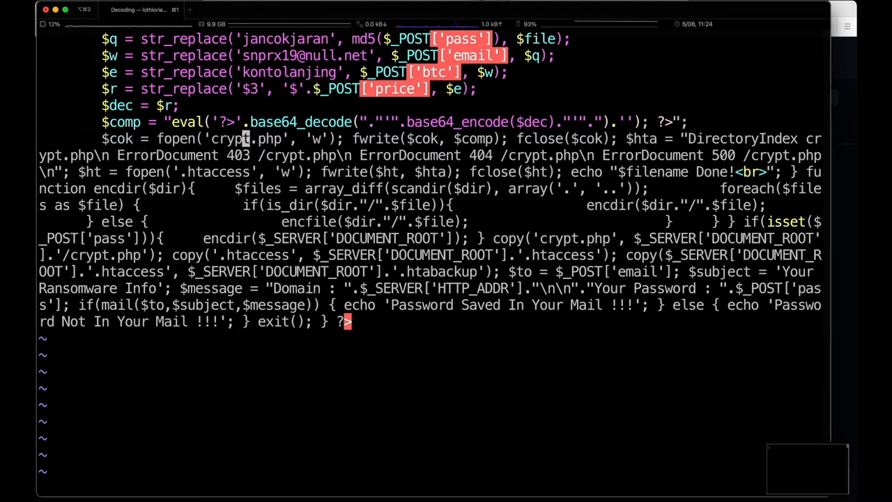
key("i")
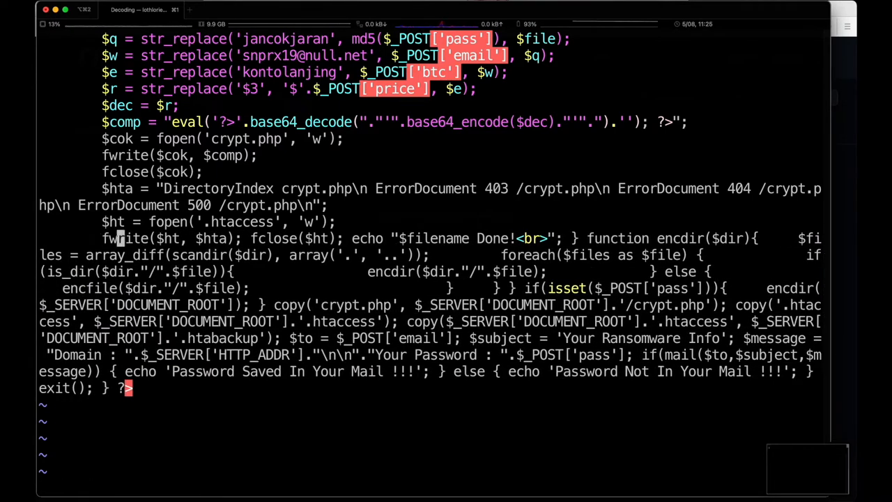
mouse_move(278, 238)
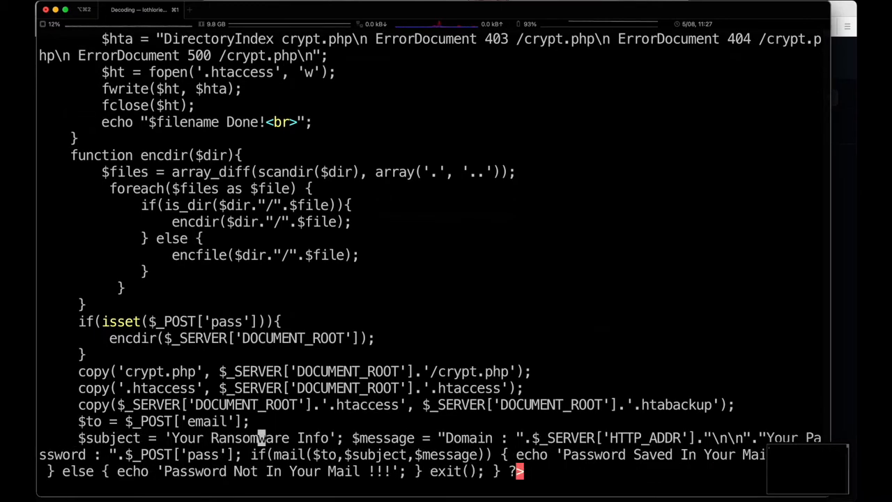
Scroll the reformatted code and select the jancokjaran placeholder and base64 of $dec
scroll("down", 3)
type("?\\<subject\\>")
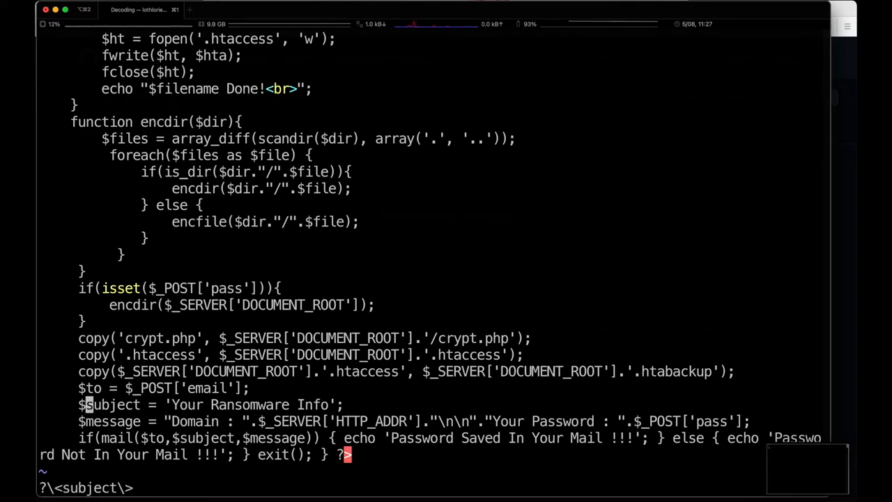
scroll("up", 3)
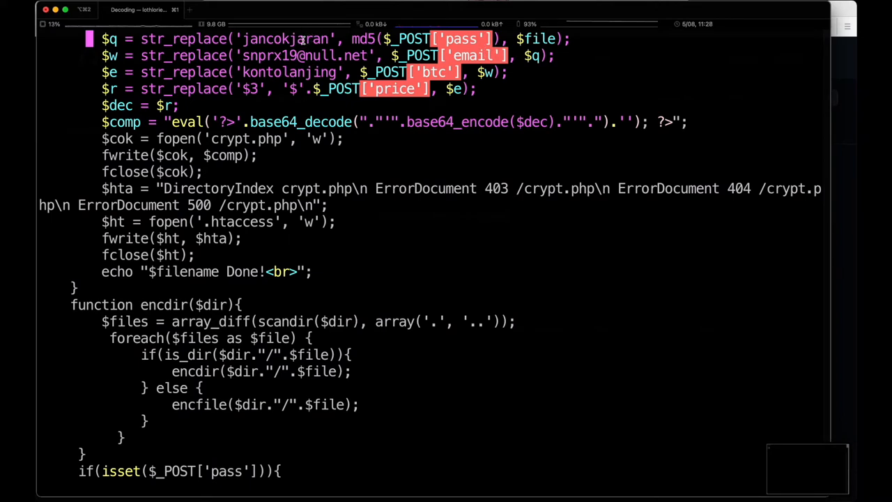
double_click(286, 39)
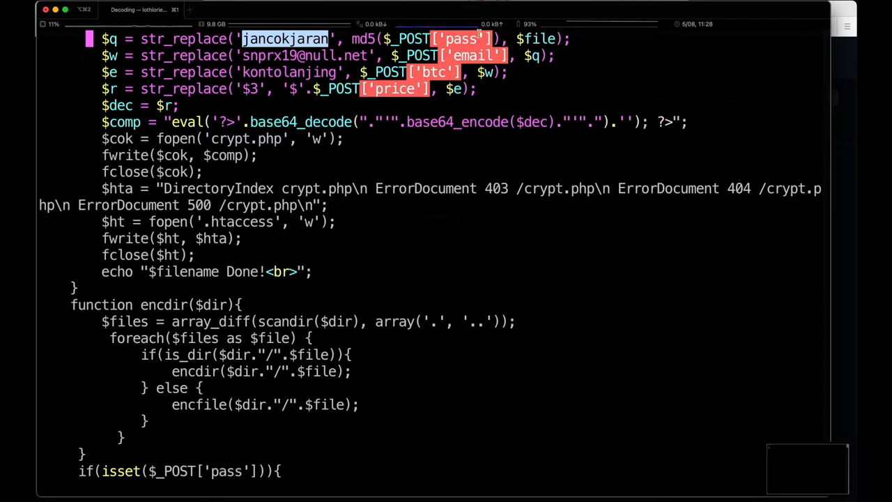
mouse_move(330, 56)
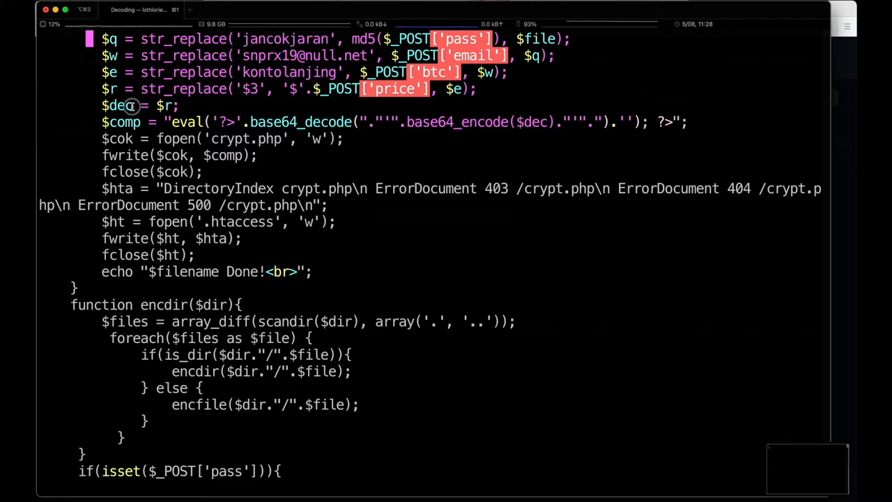
double_click(119, 105)
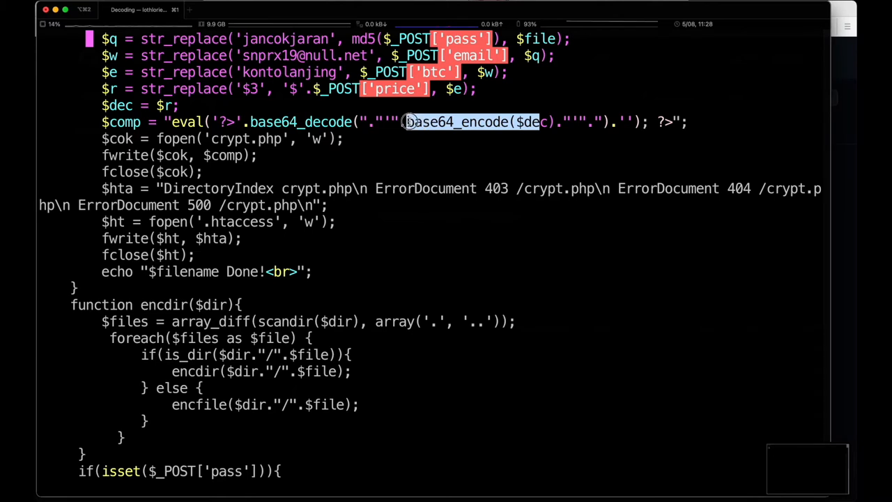
mouse_move(346, 124)
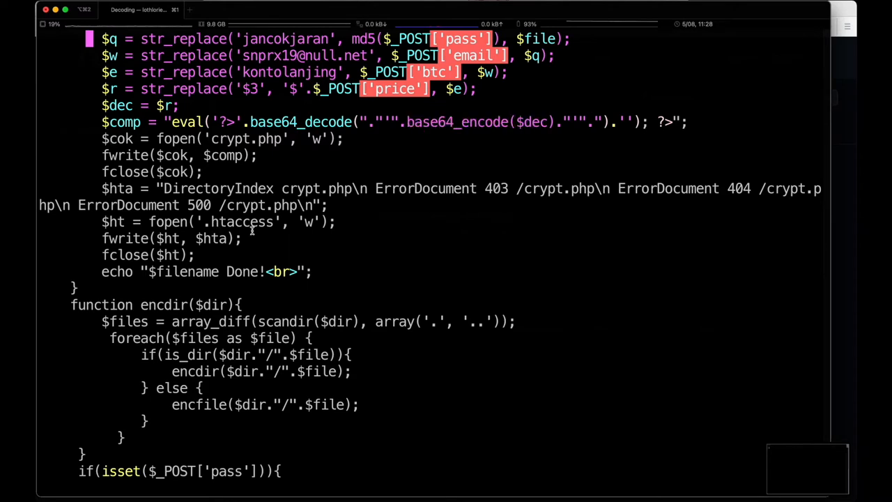
scroll("up", 3)
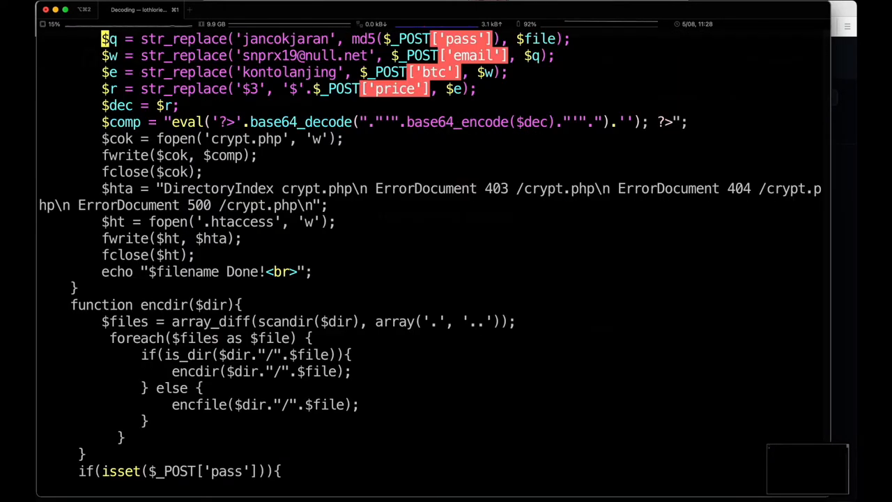
Scroll down through the reformatted code to the end of the file
scroll("down", 3)
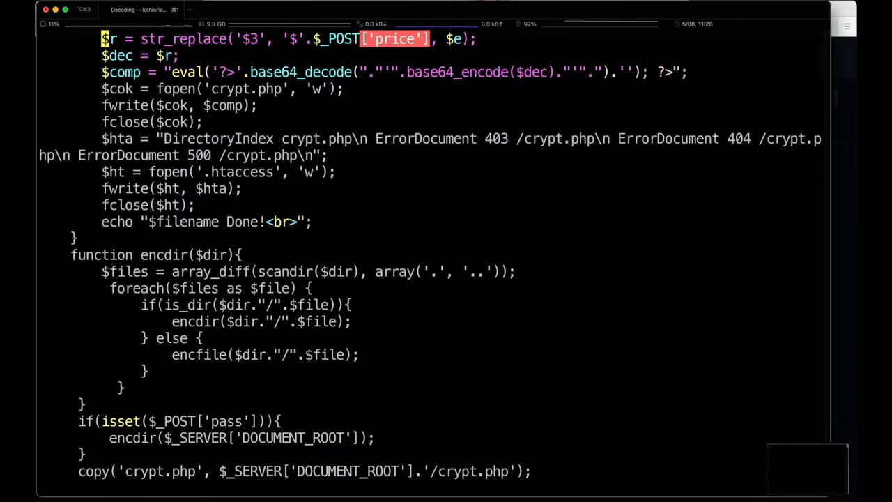
scroll("down", 3)
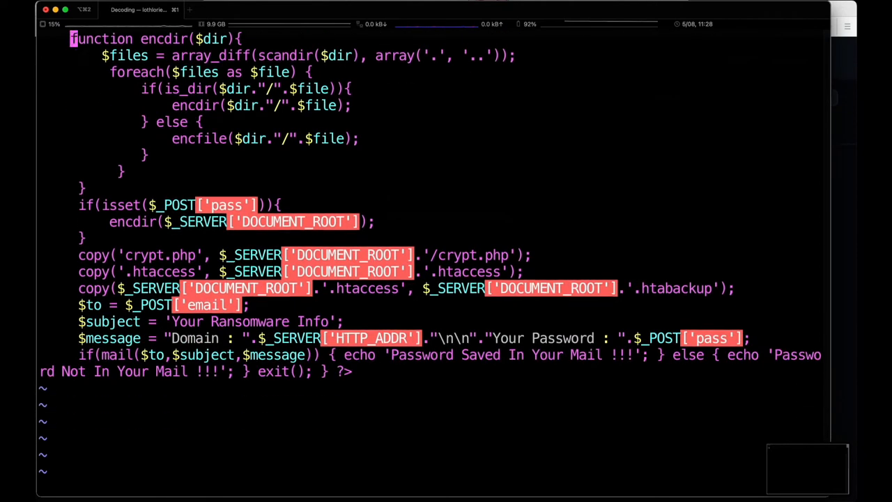
scroll("down", 3)
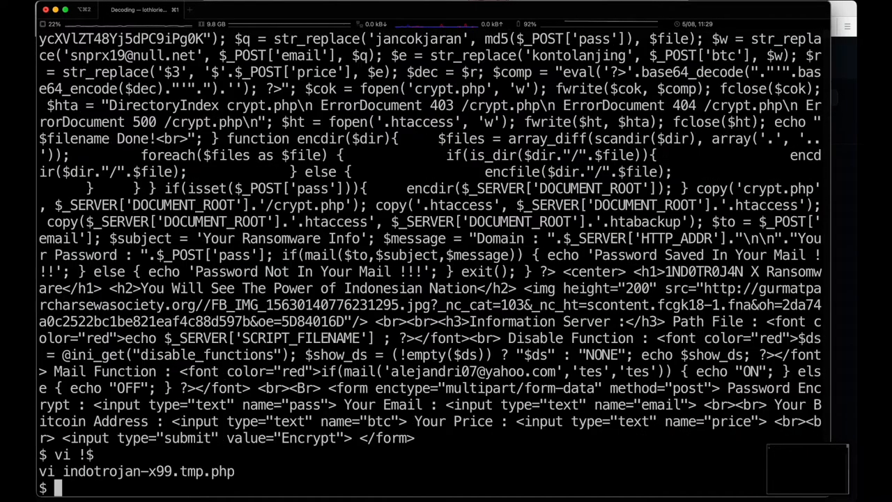
Run indotrojan-x99.tmp.php with php and scroll up to the decfile/decdir functions
type("cat")
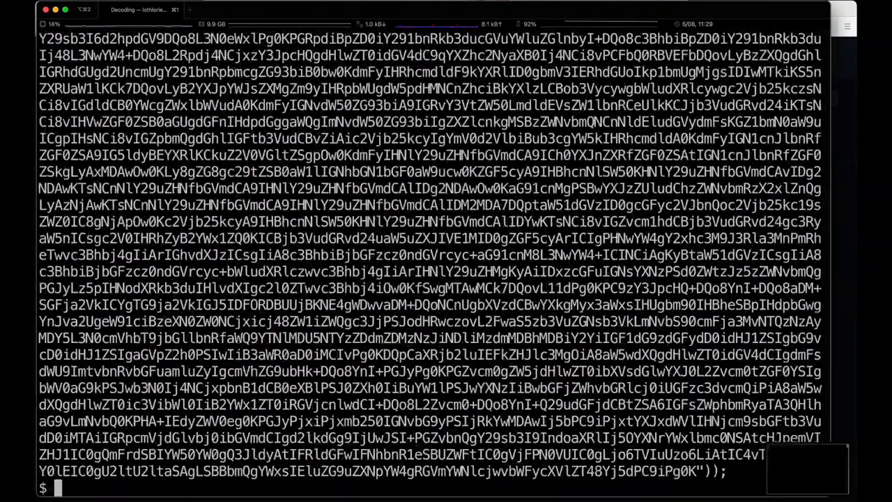
type("php !$")
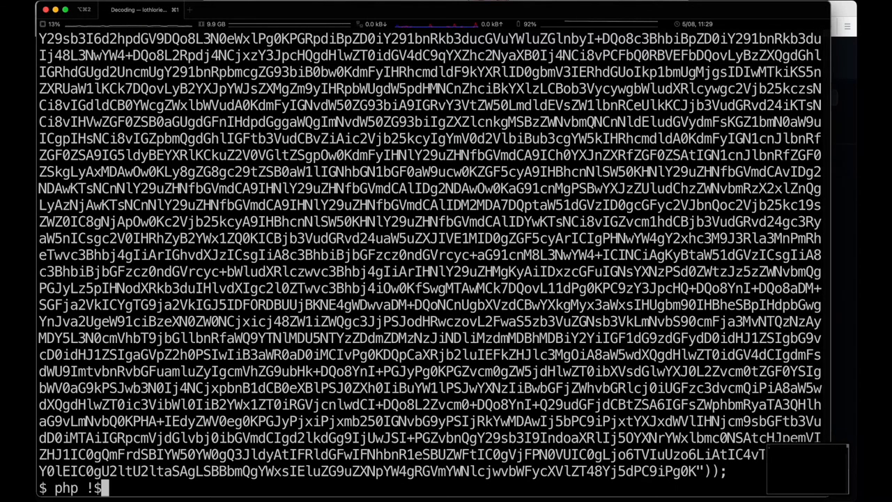
key("Return")
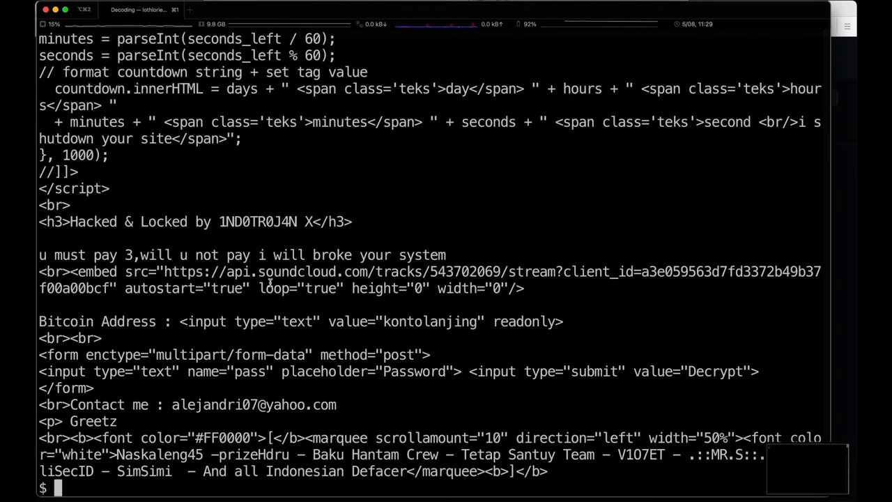
scroll("up", 3)
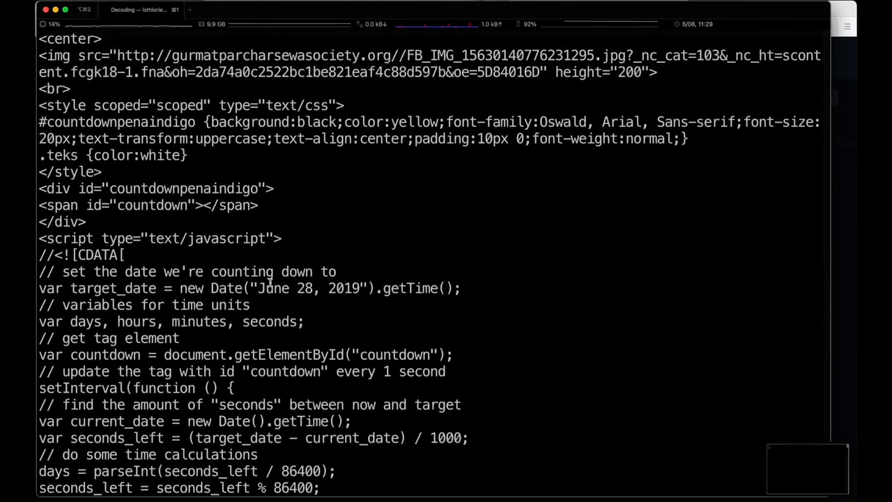
scroll("up", 3)
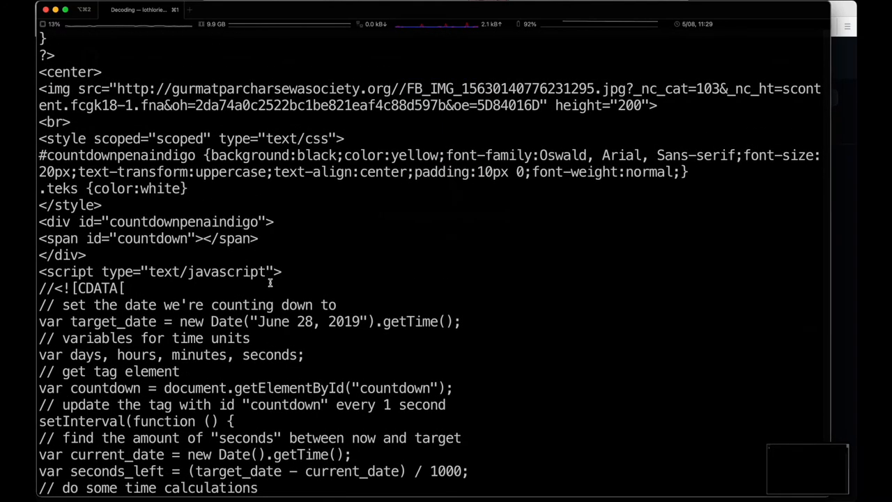
scroll("up", 3)
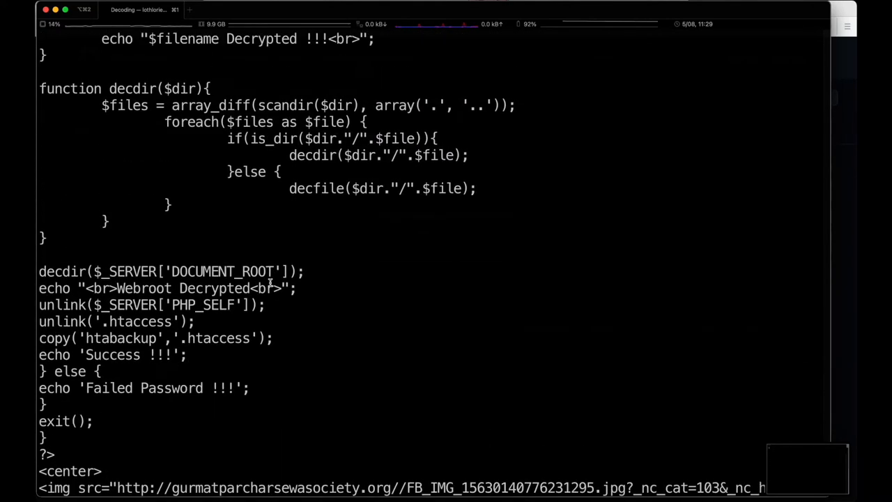
scroll("up", 3)
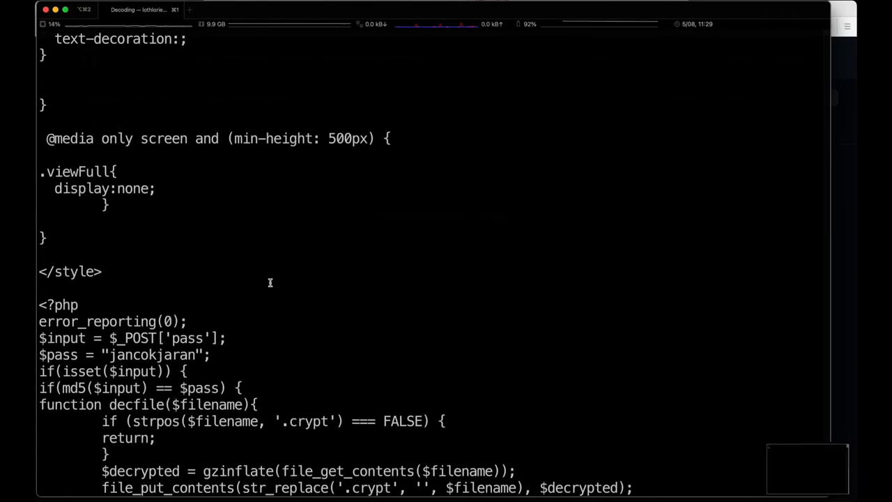
scroll("up", 3)
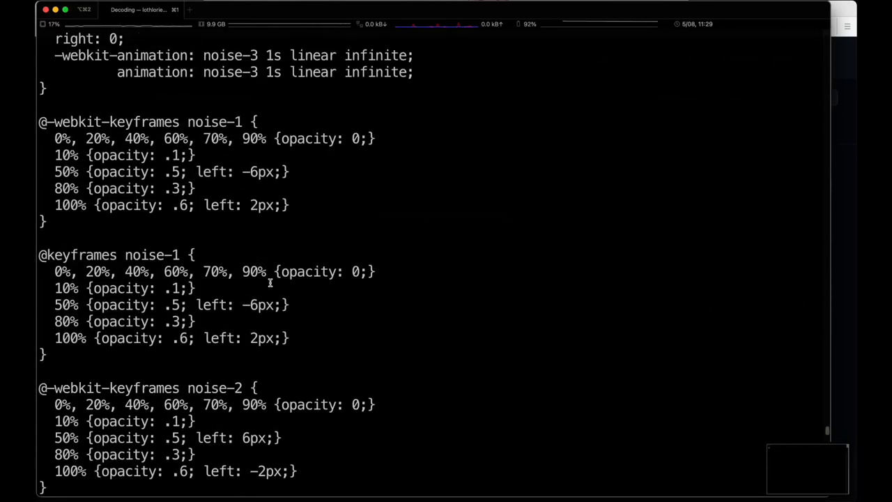
scroll("up", 3)
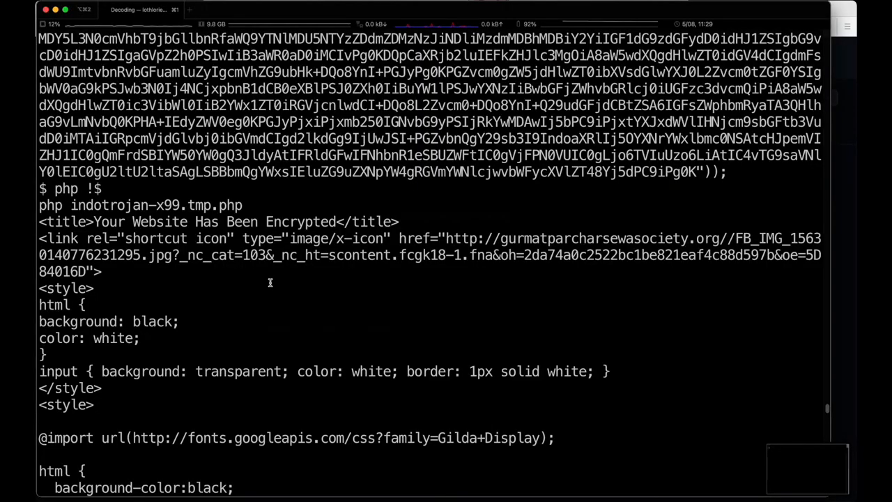
Scroll back down through the decoded ransom page output
scroll("down", 3)
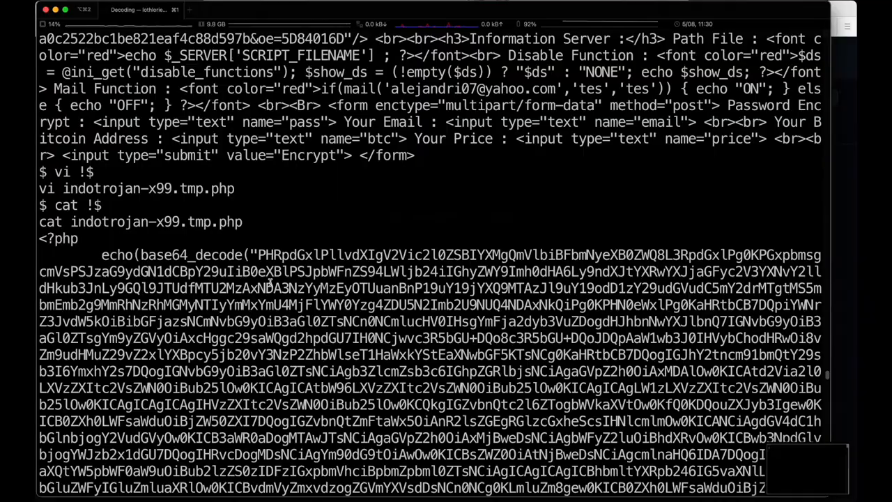
scroll("down", 3)
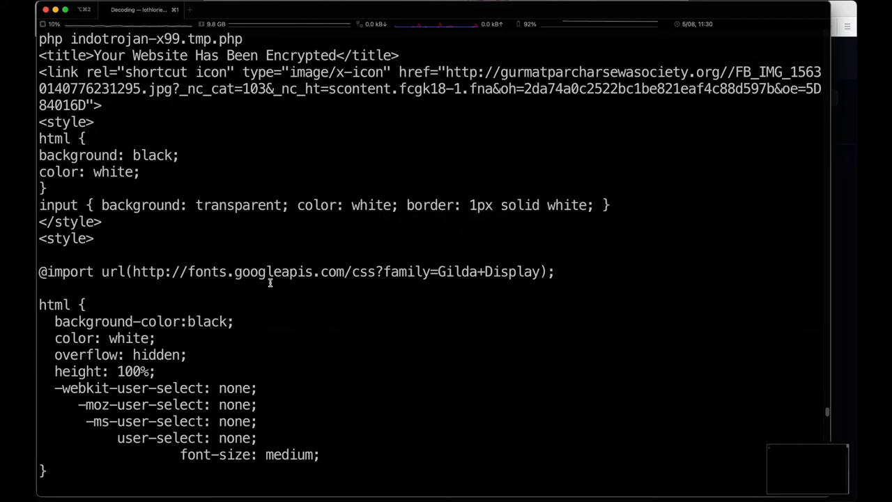
scroll("down", 3)
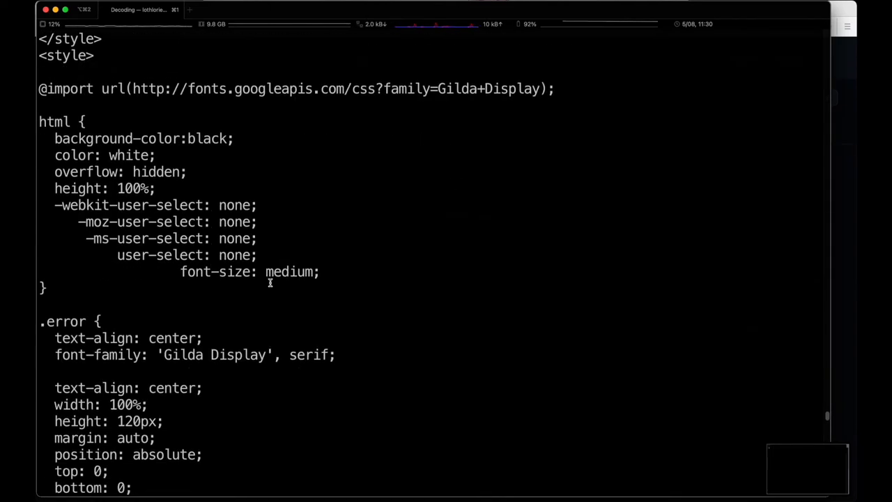
scroll("down", 3)
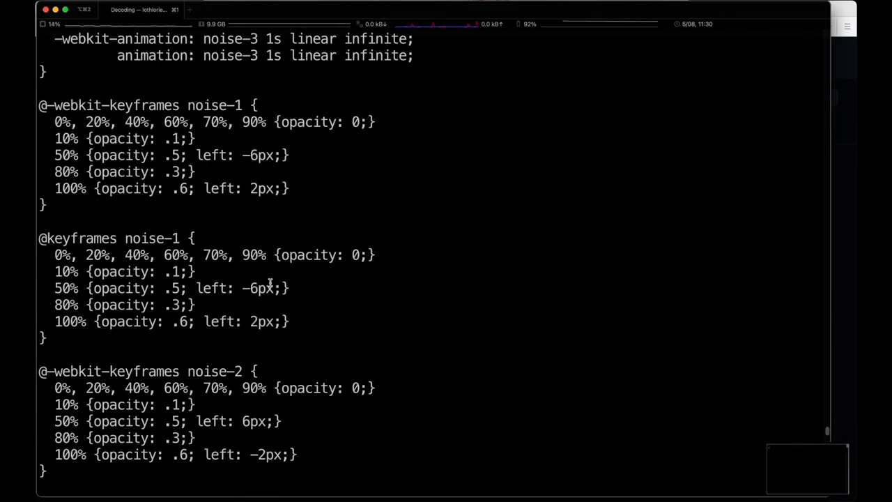
scroll("down", 3)
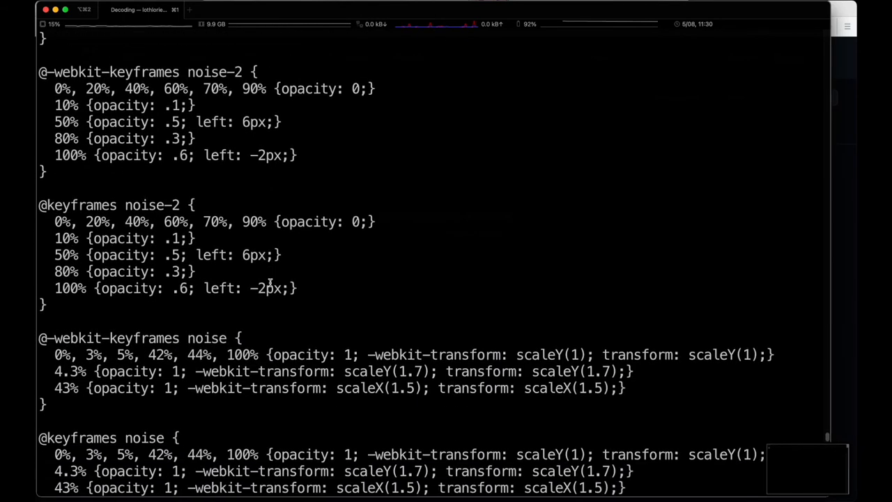
scroll("down", 3)
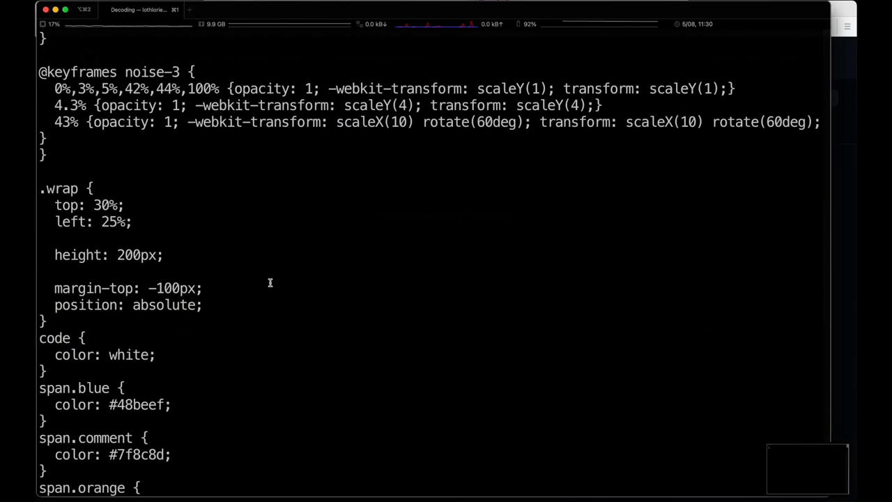
scroll("down", 3)
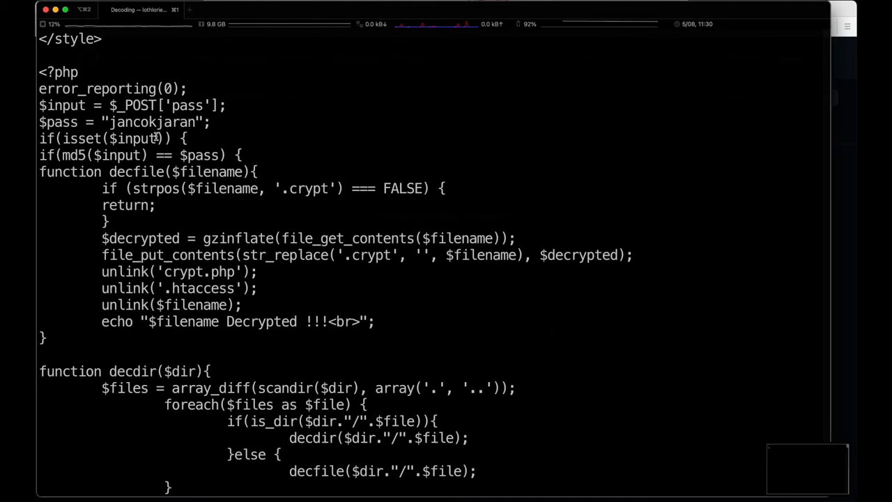
double_click(152, 122)
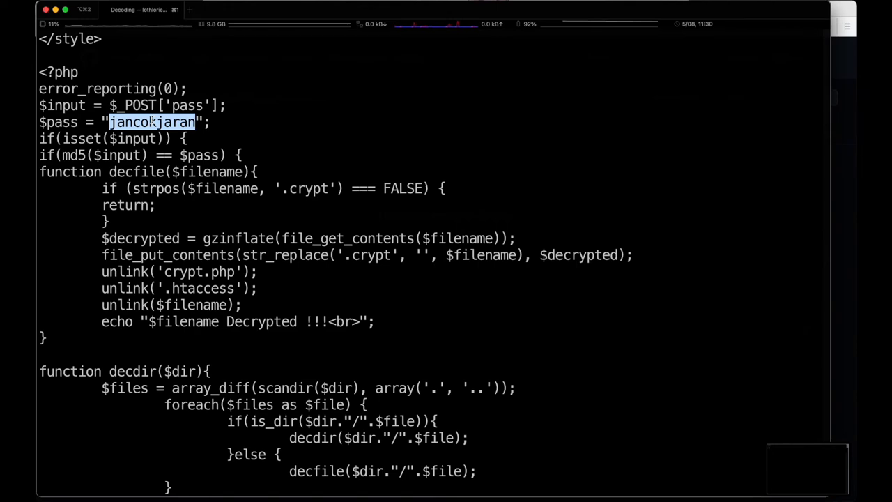
scroll("down", 3)
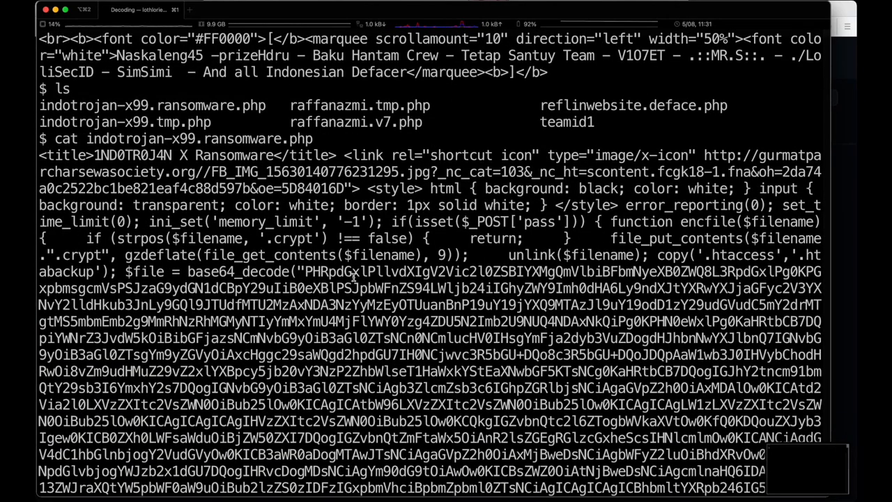
Highlight the file_get_contents call in the encryption code
scroll("down", 3)
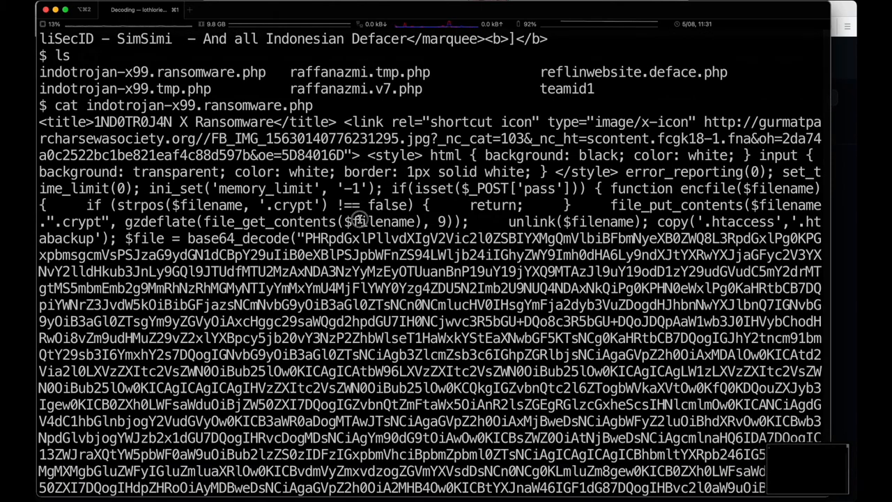
double_click(306, 221)
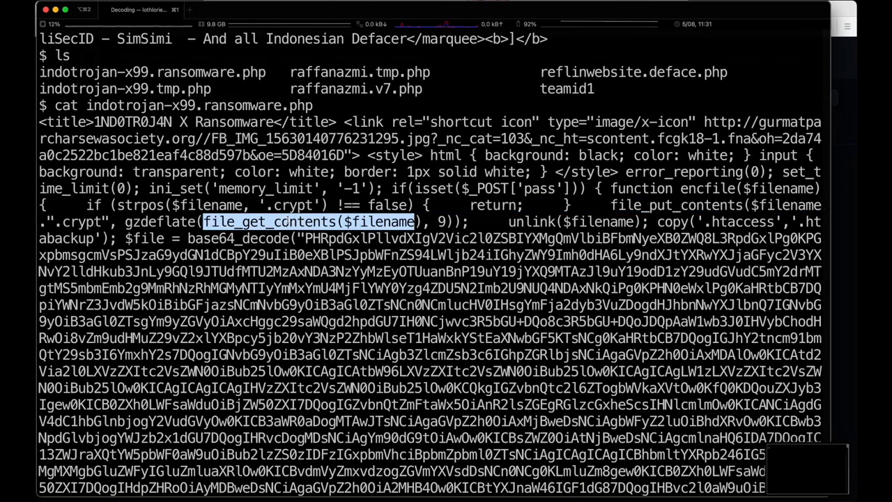
scroll("down", 3)
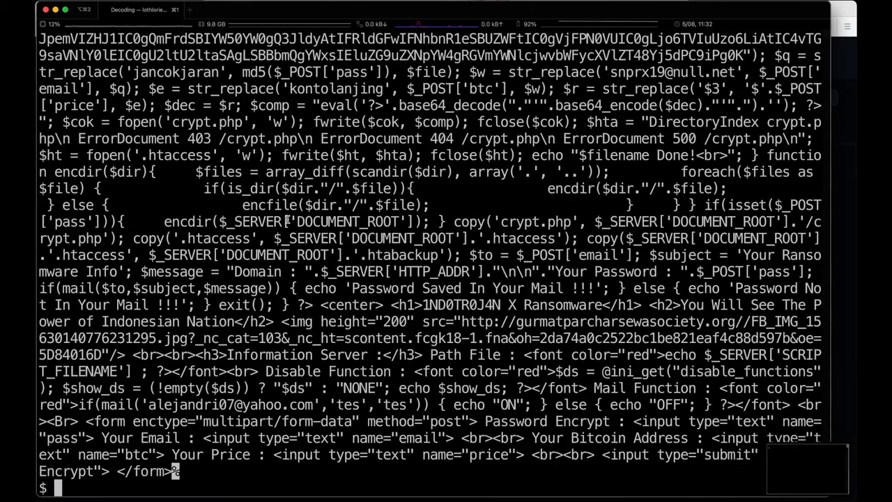
Run php indotrojan-x99.tmp.php and scroll through the ransom note output
type("php indotrojan-x99.tmp.php")
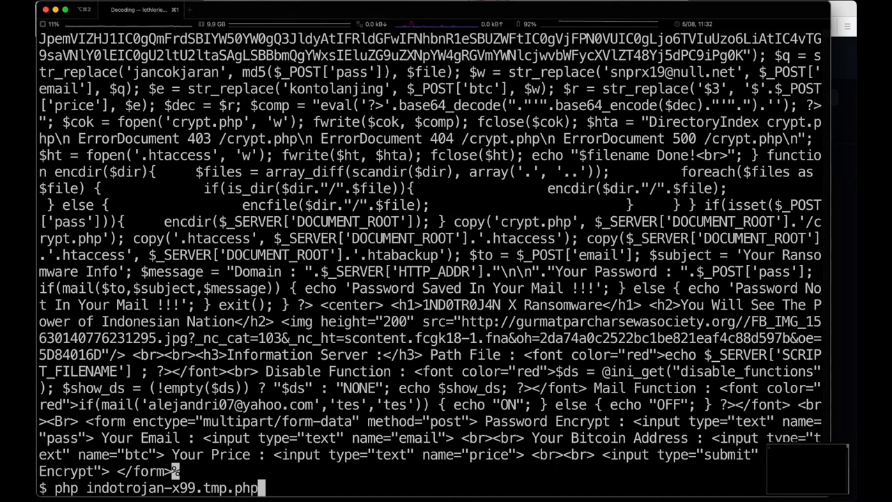
key("Return")
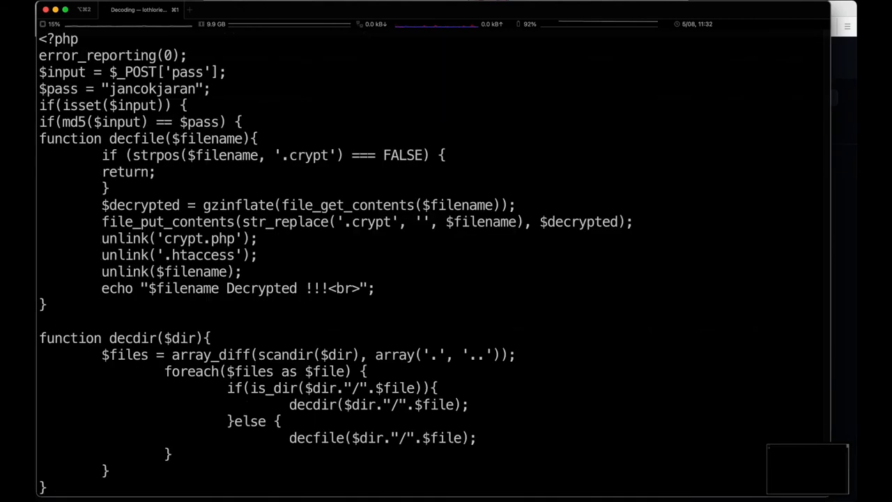
scroll("down", 3)
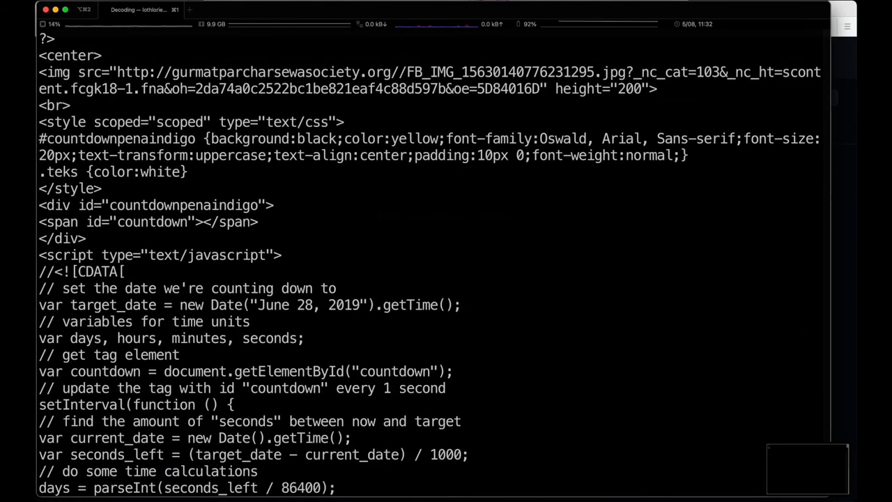
scroll("down", 3)
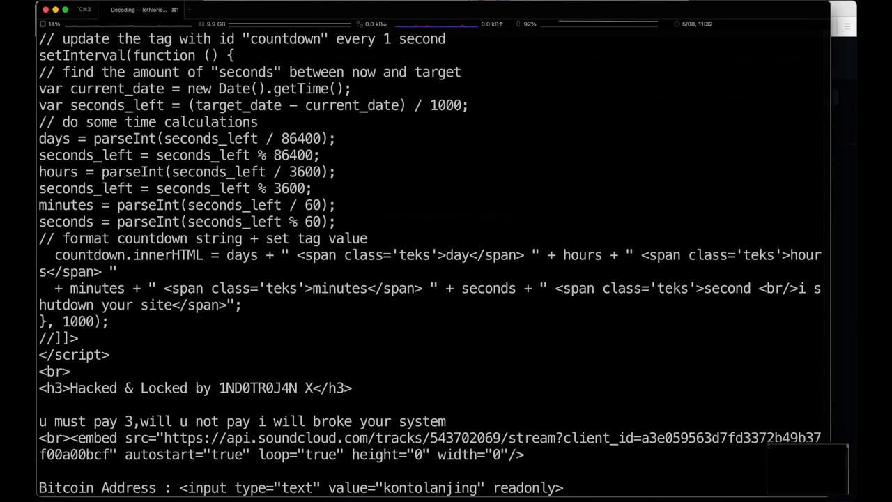
scroll("down", 3)
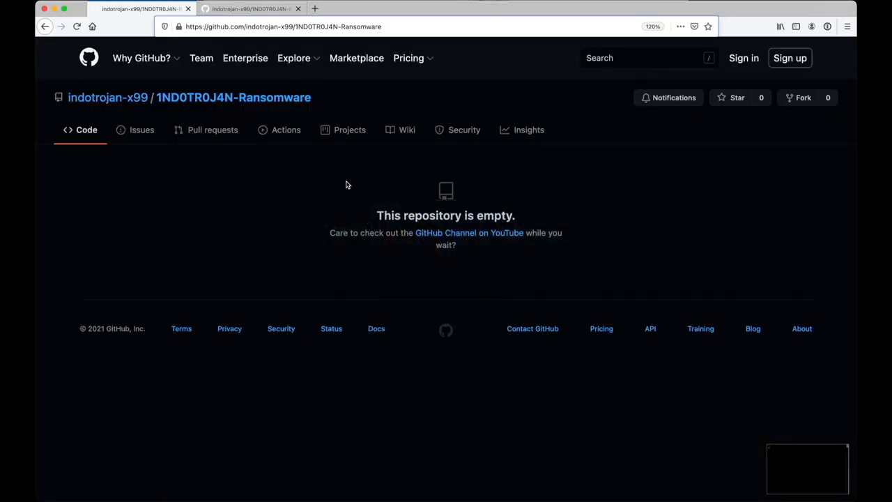
mouse_move(451, 232)
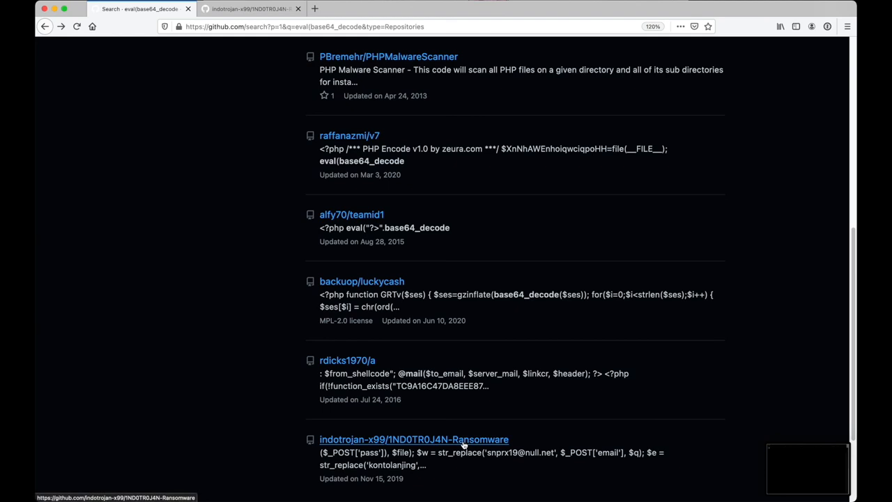
Open the indotrojan-x99/1ND0TR0J4N-Ransomware repository from the search results, showing it empty
left_click(413, 439)
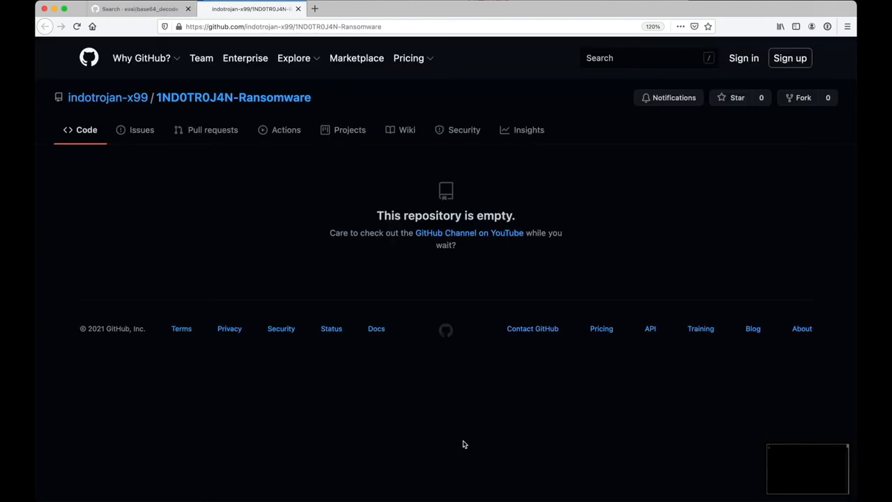